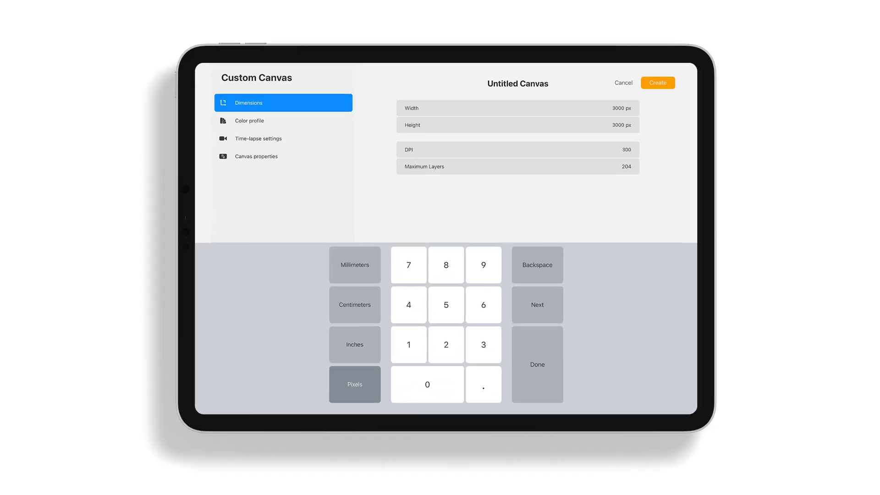
Return to the gallery and bring up the preset canvas size list
left_click(658, 83)
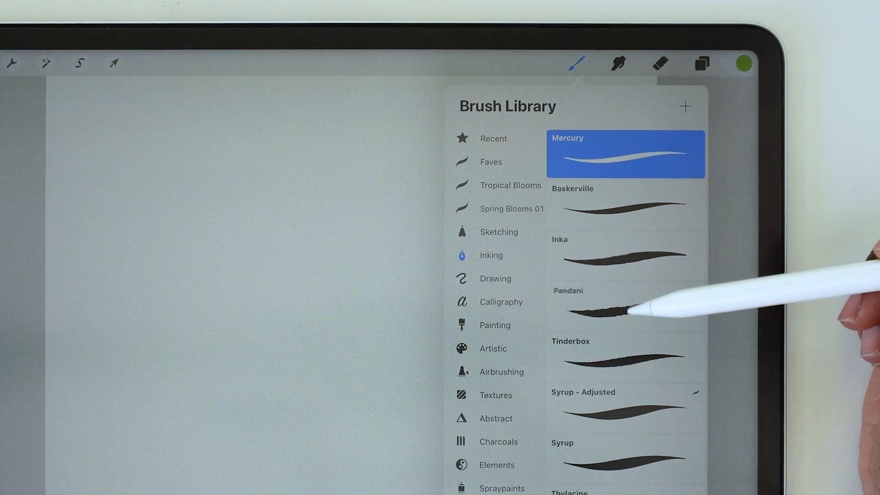
scroll("down", 3)
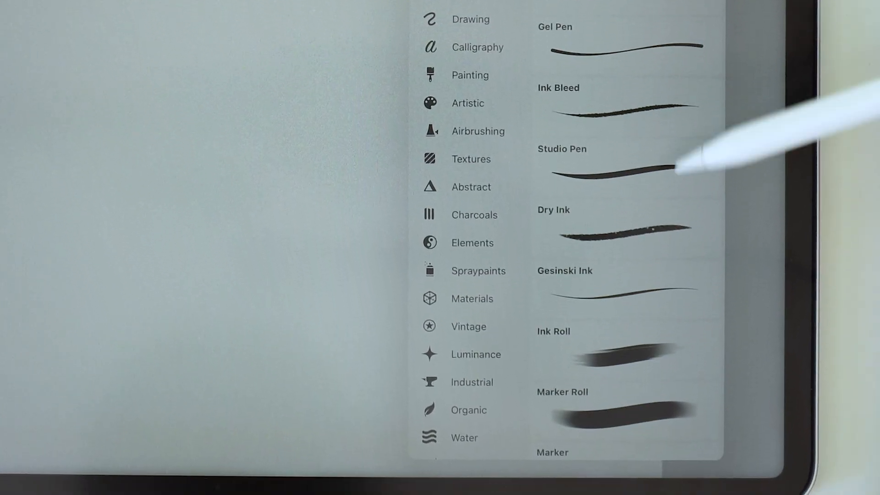
left_click(765, 86)
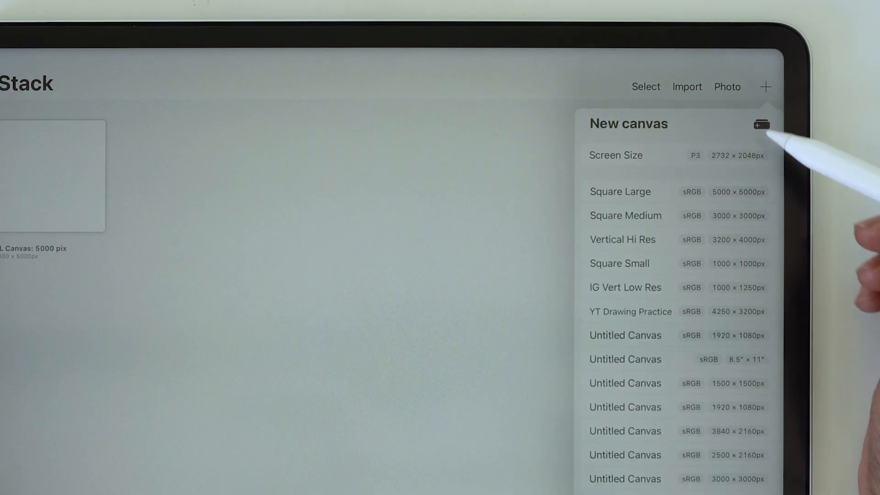
Create a custom 1000 by 1000 px canvas
left_click(760, 124)
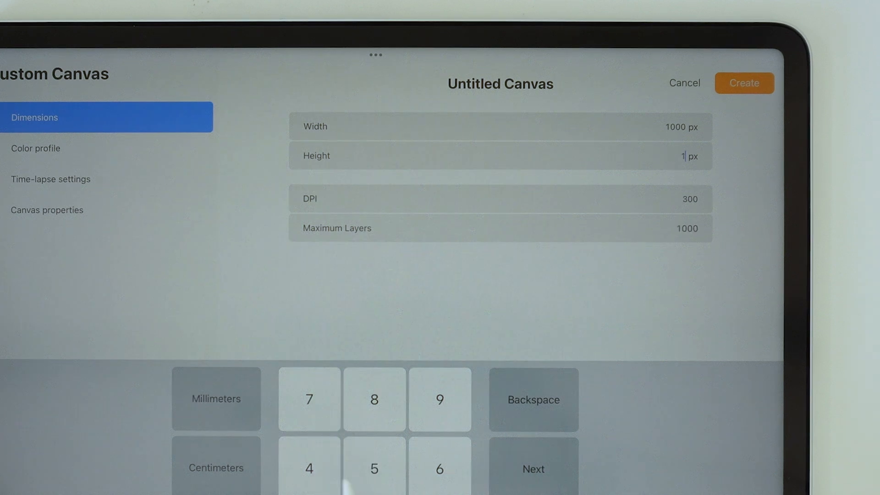
type("000")
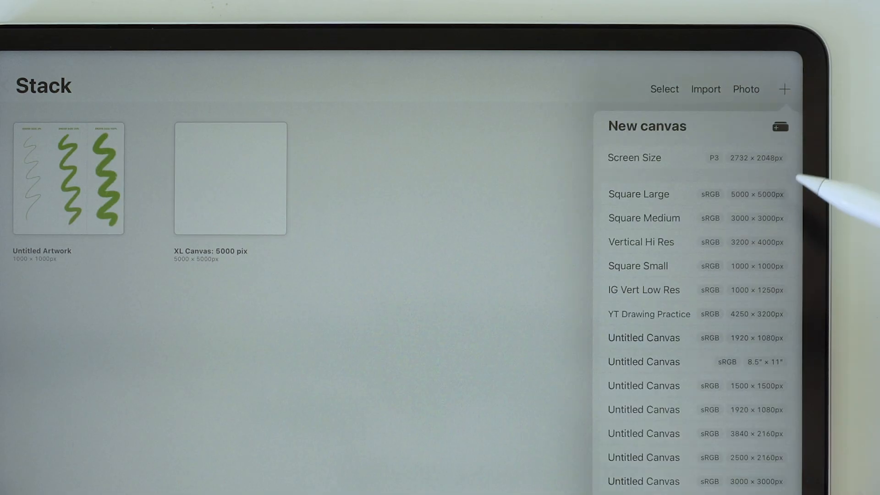
left_click(779, 126)
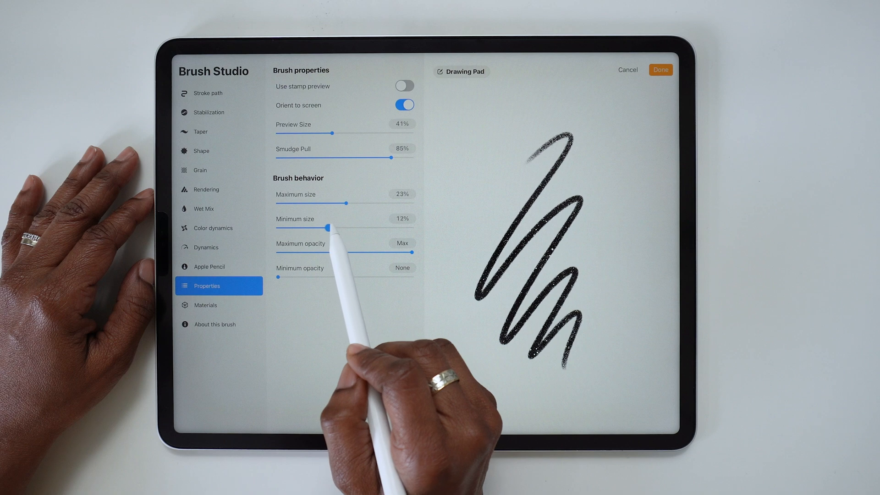
Leave the Dry Ink brush settings unchanged and return to the canvas
left_click(660, 69)
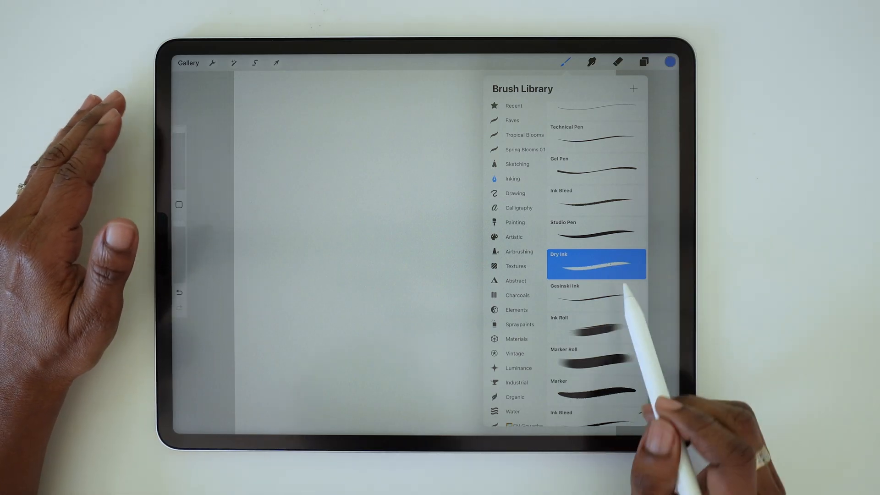
mouse_move(589, 365)
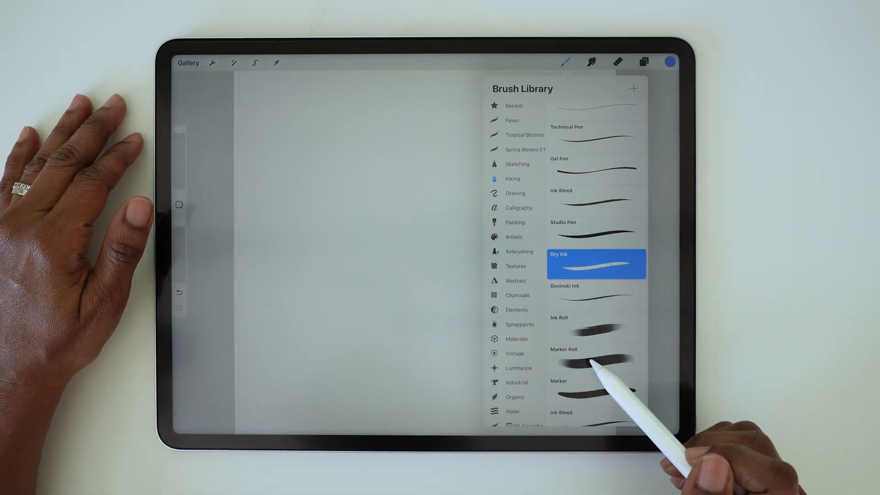
mouse_move(629, 264)
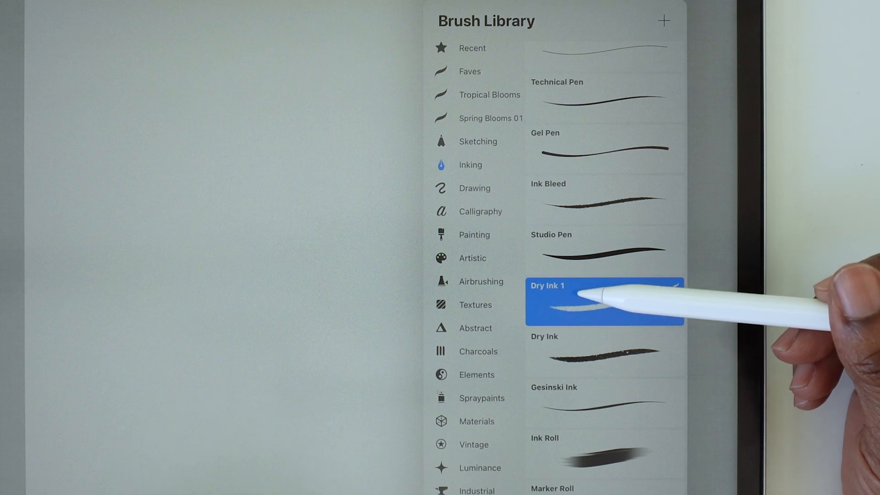
mouse_move(617, 297)
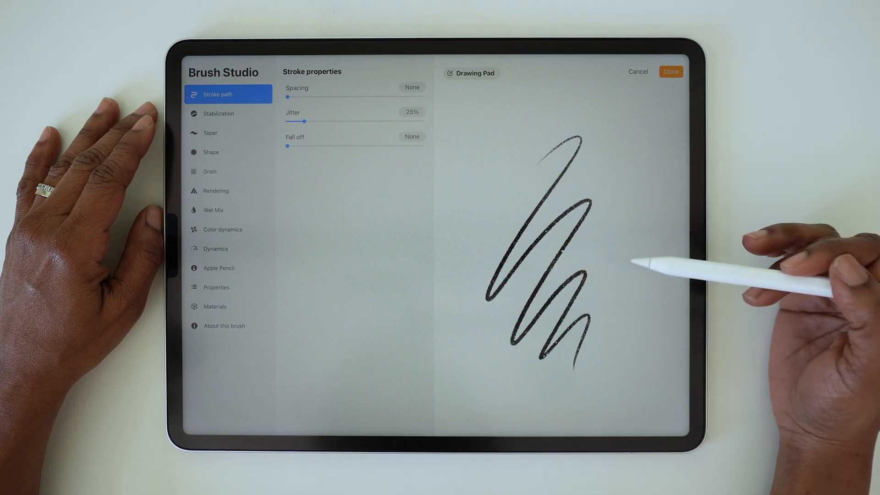
Go to the copied brush's Properties to adjust its maximum and minimum size
left_click(215, 287)
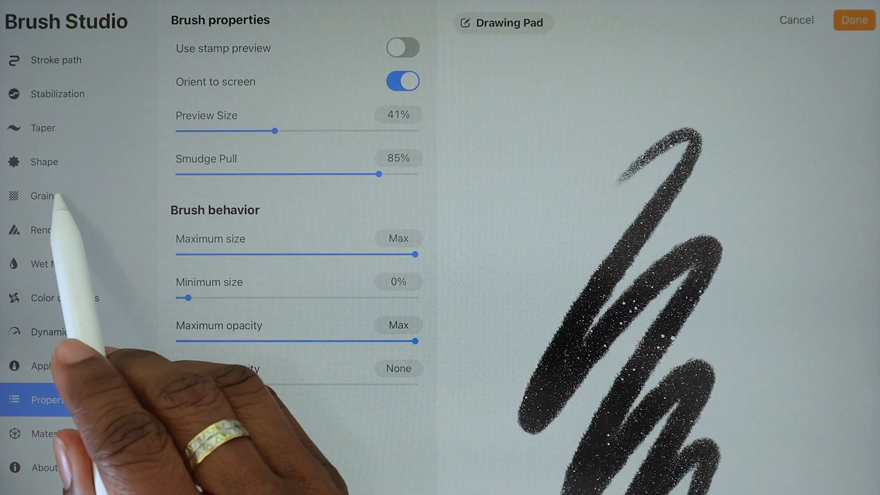
Go to the copied brush's Grain settings to coarsen its texture scale
left_click(42, 195)
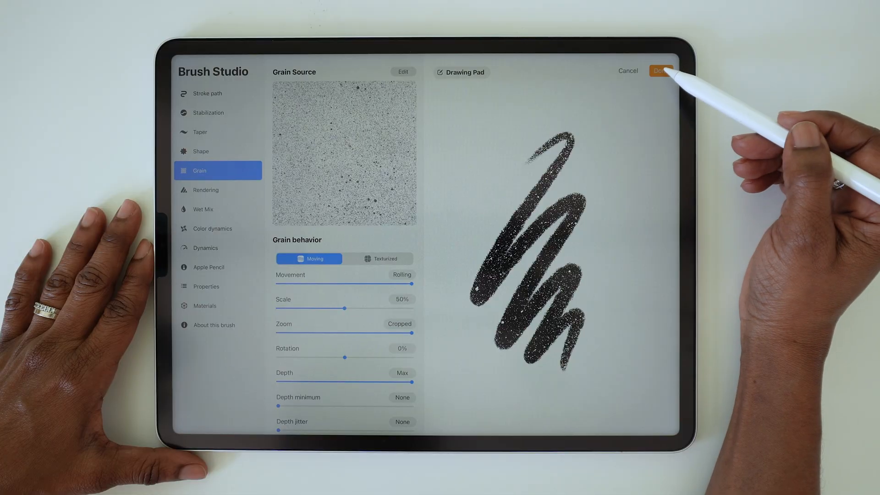
Save the brush changes, choose Dry Ink 1 and switch to the small green-circle canvas
left_click(661, 71)
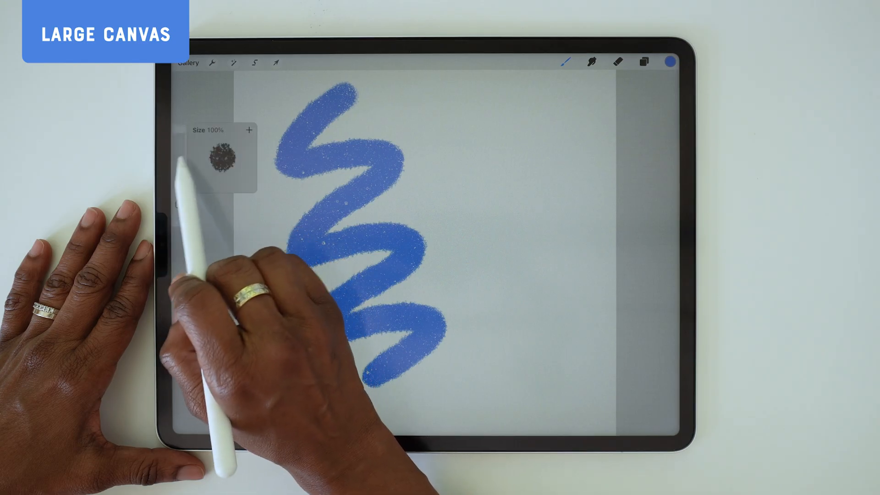
left_click(591, 62)
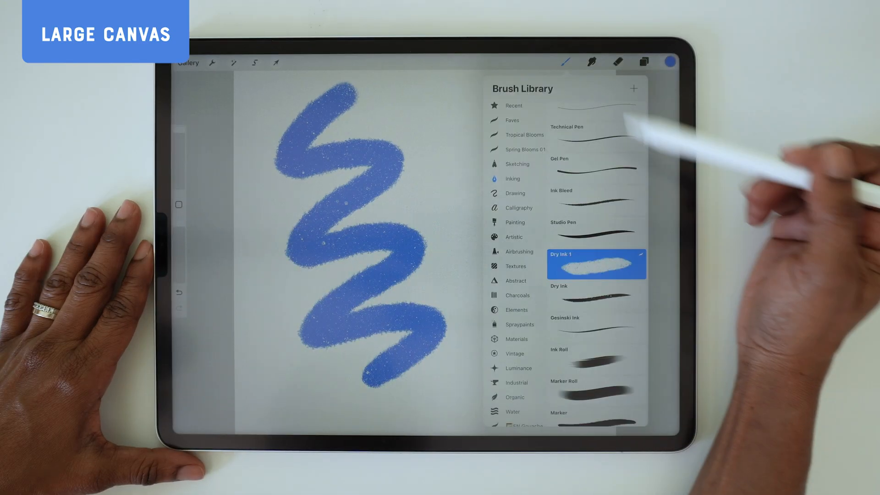
left_click(596, 296)
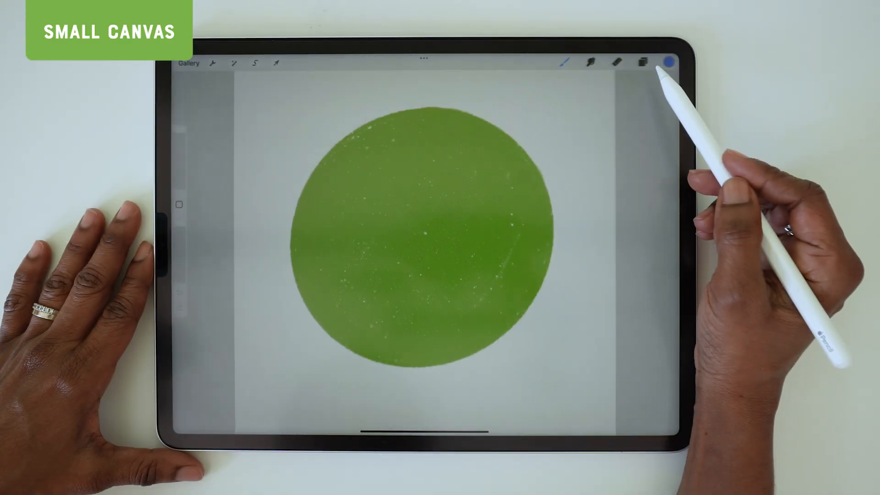
Paint big grainy green blobs with Dry Ink 1 beside a thinner squiggle for comparison
left_click(565, 62)
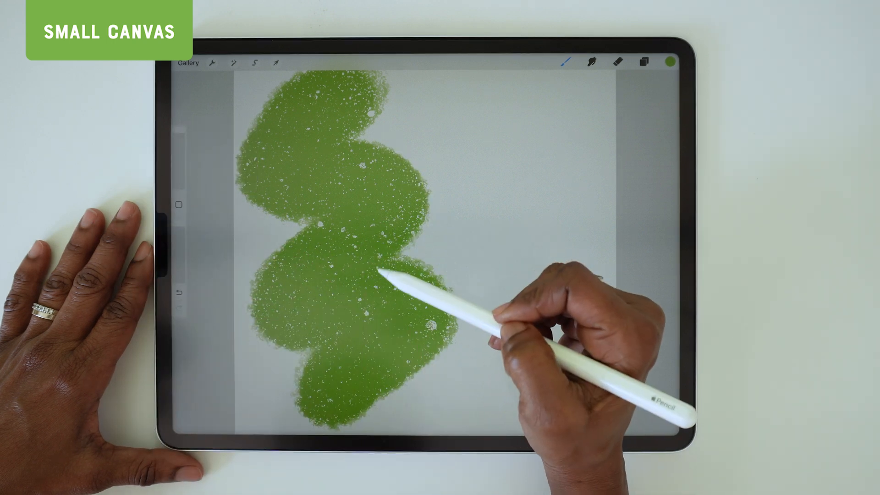
left_click(565, 62)
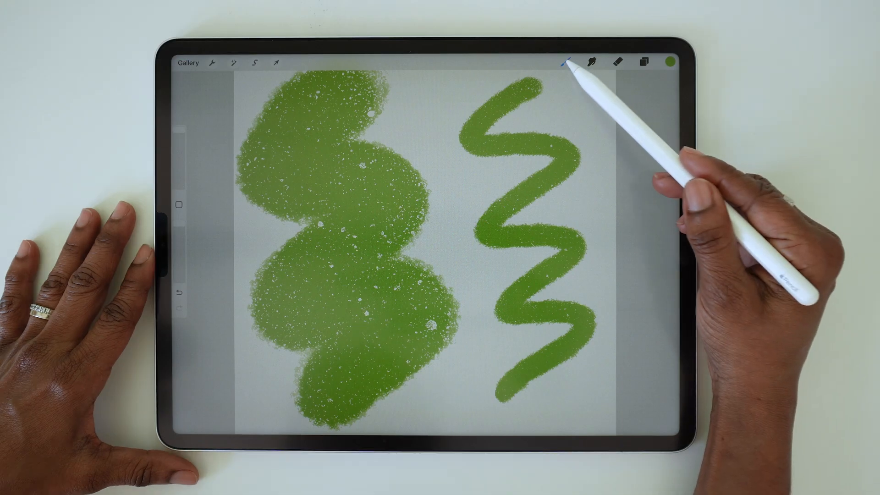
left_click(566, 61)
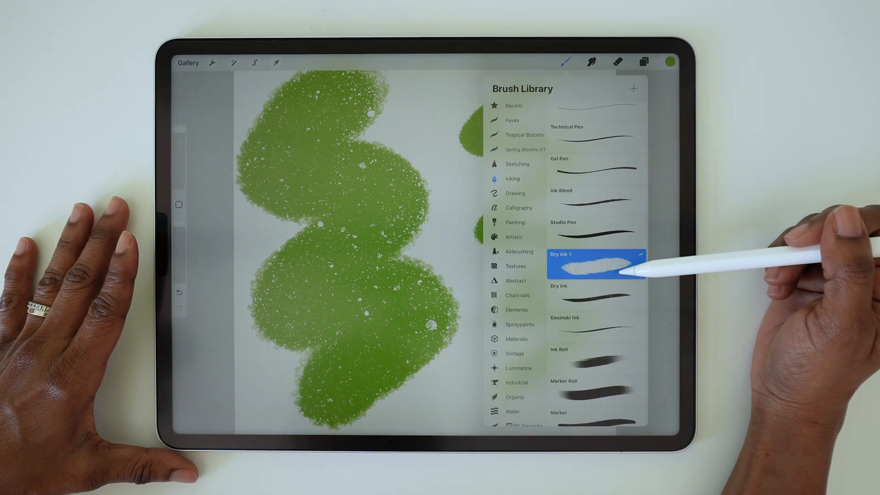
mouse_move(674, 264)
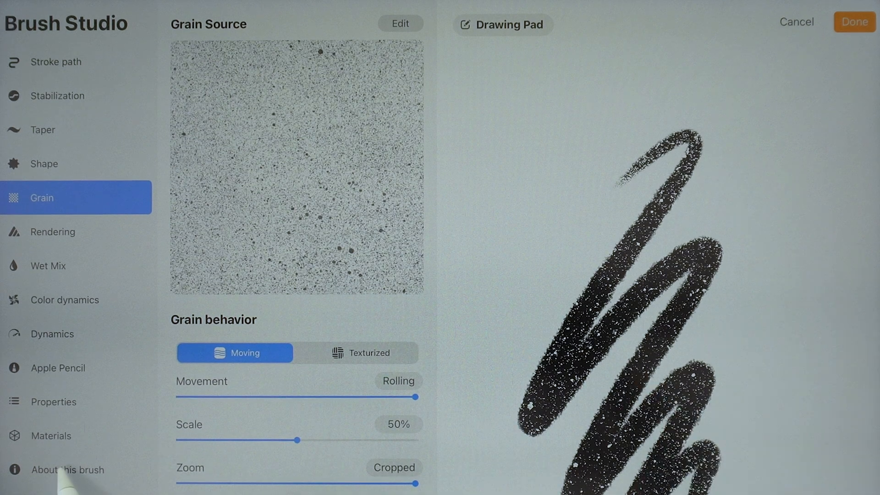
Rename the duplicated brush by adding XL to its name in About this brush
left_click(76, 469)
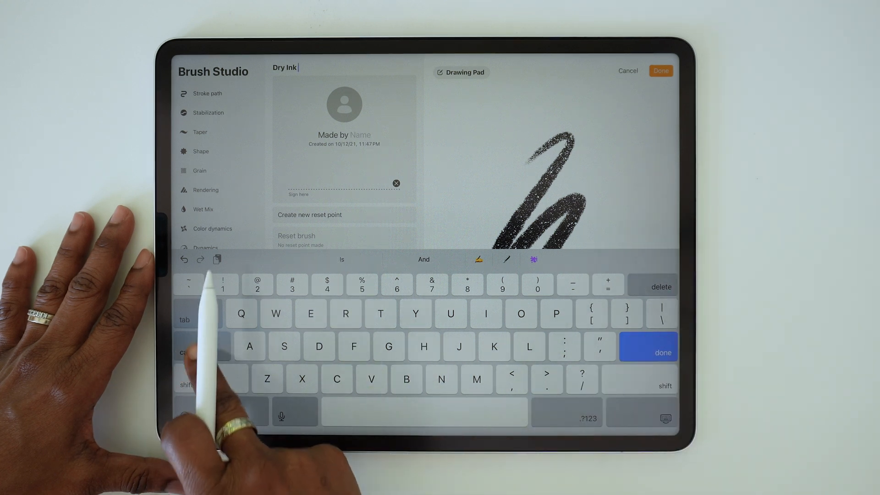
type("XL")
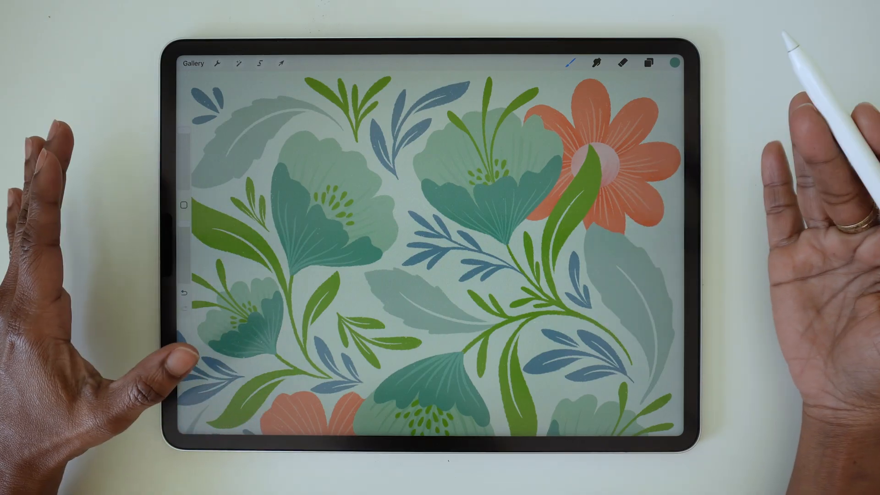
Show the Calligraphy brush set with Mercury, Baskerville, Inka and Syrup over the green canvas
left_click(571, 62)
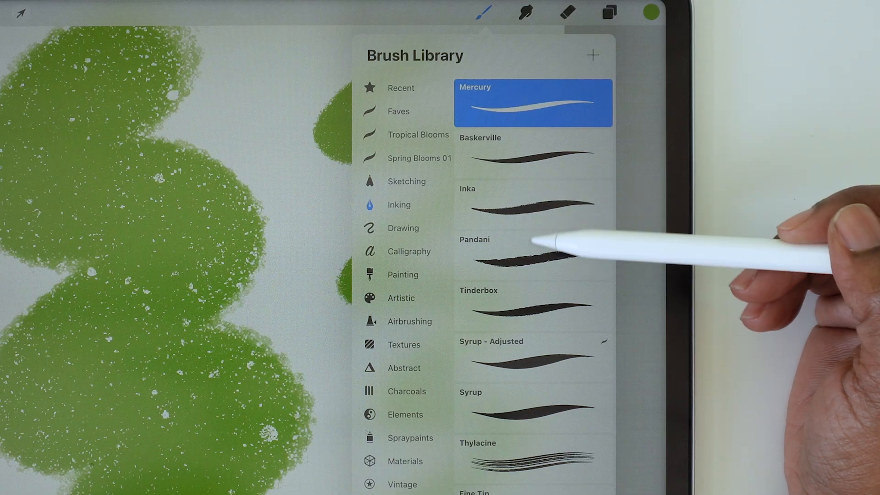
left_click(531, 407)
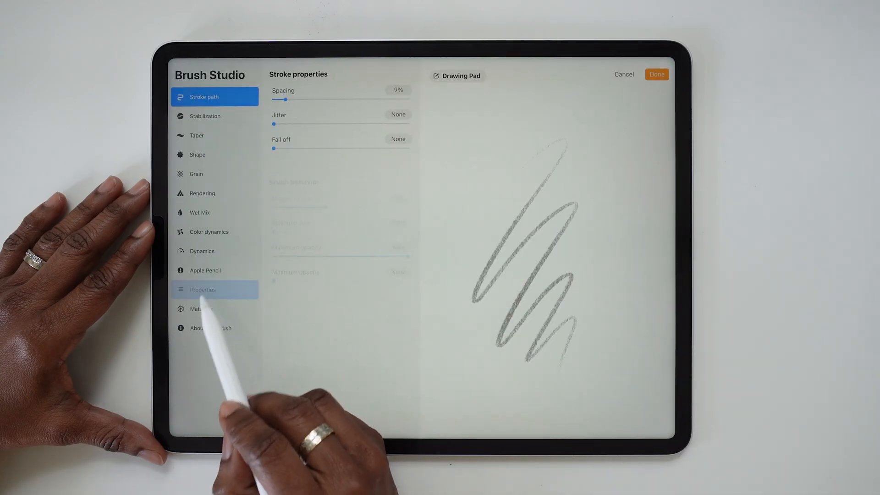
Raise that brush's maximum size to about 298%, then switch back to the original Dry Ink
left_click(214, 290)
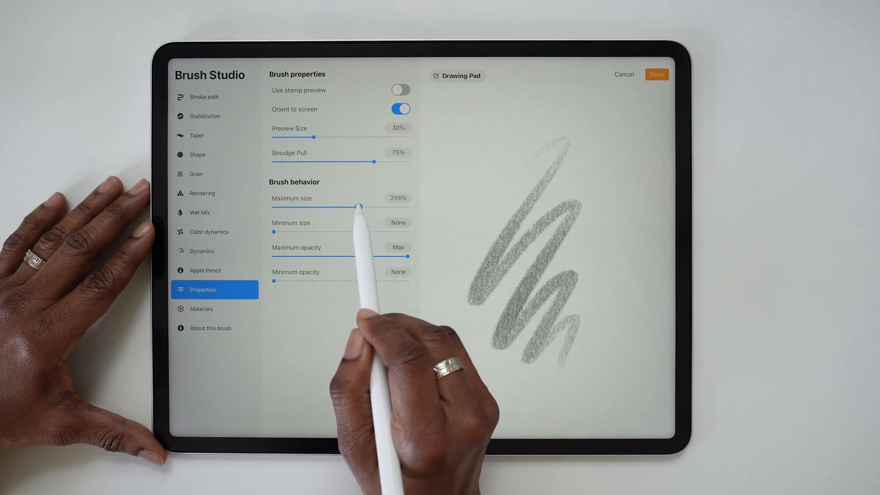
left_click_drag(358, 206, 376, 206)
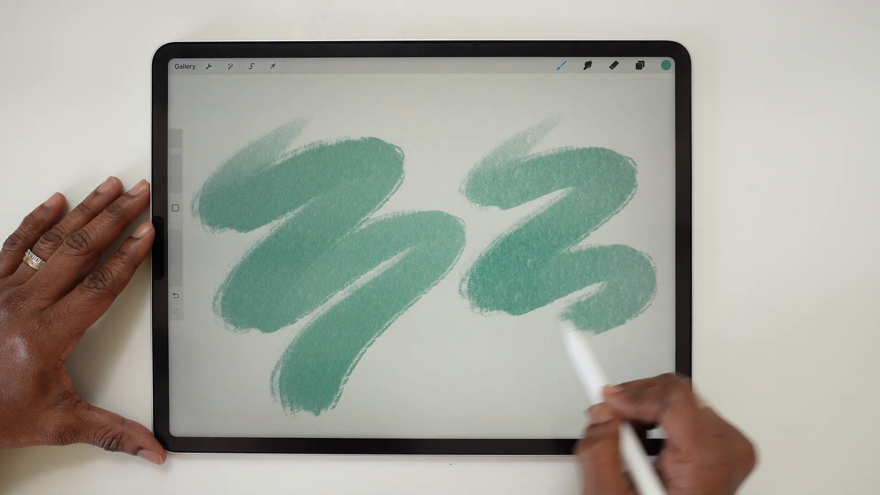
left_click(587, 66)
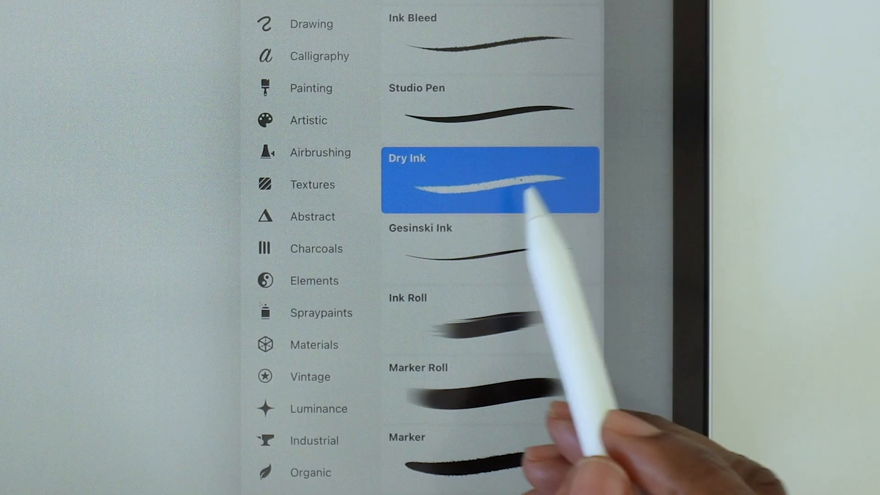